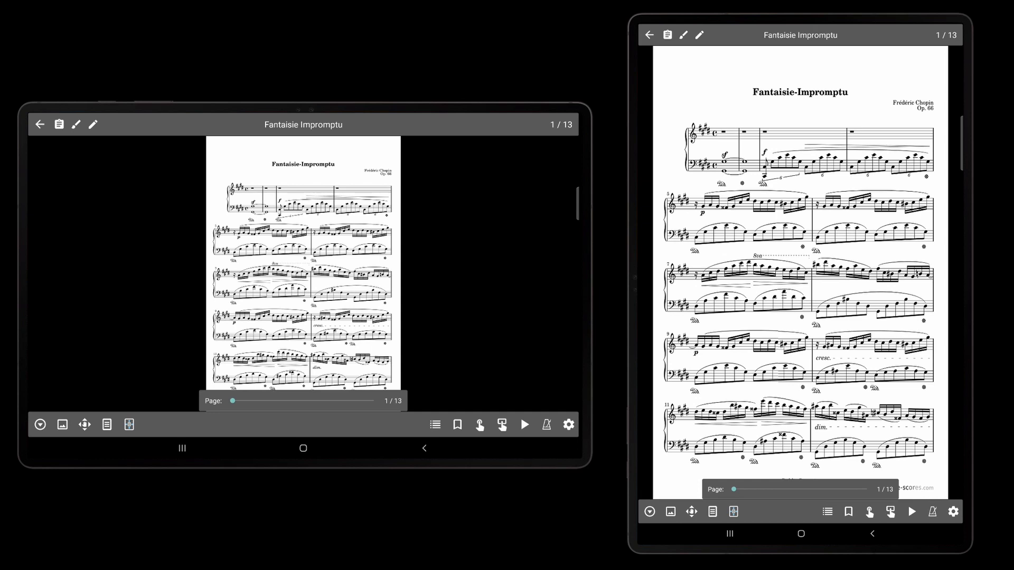
- Review the display mode settings for Fantaisie Impromptu and dismiss them unchanged
left_click(106, 424)
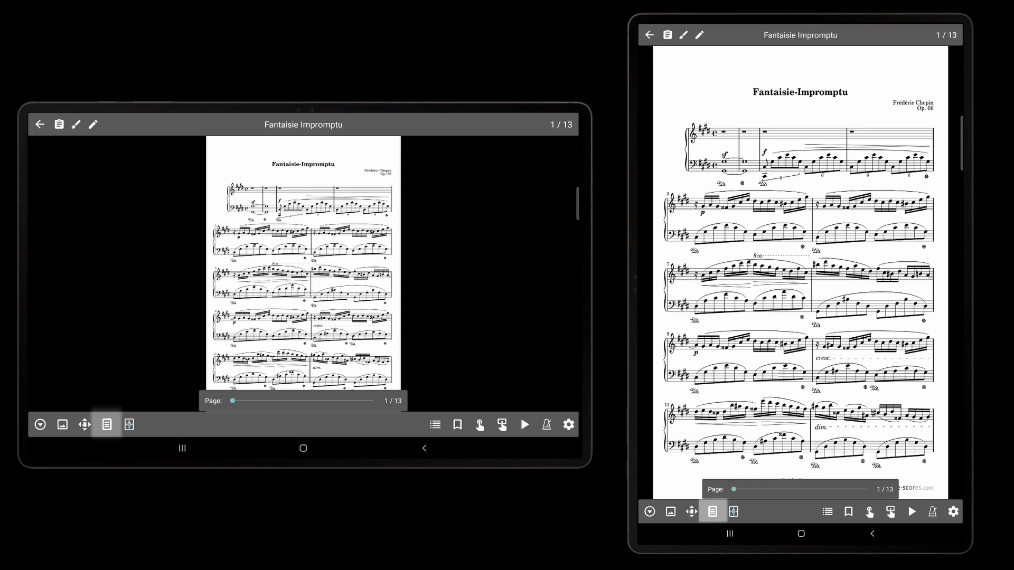
left_click(106, 424)
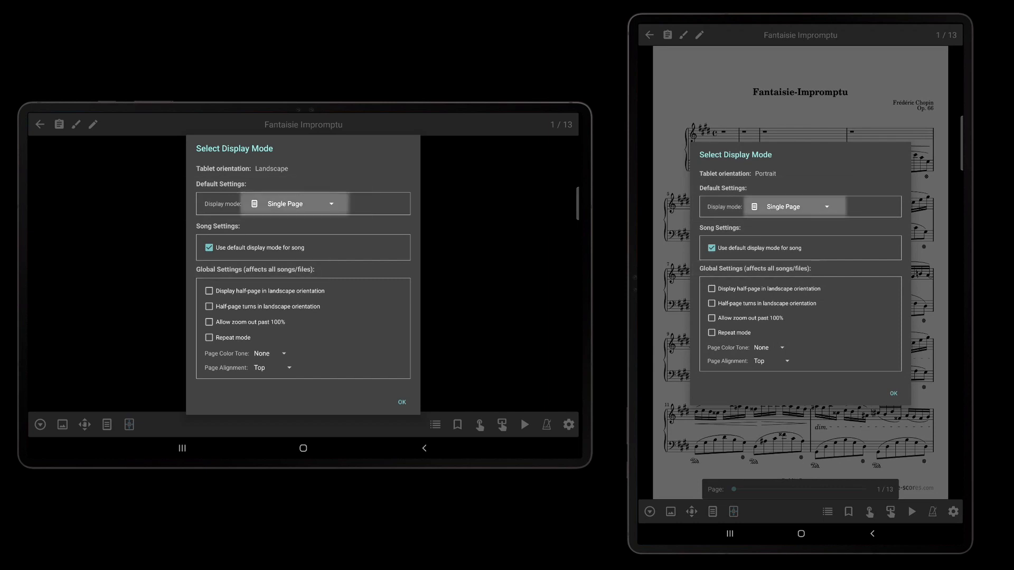
left_click(292, 204)
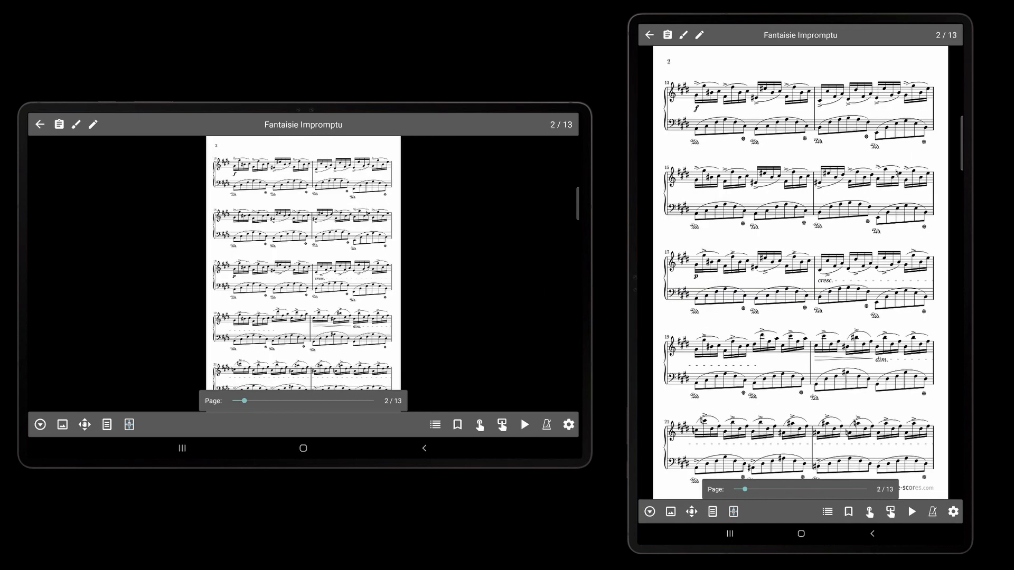
- Return to page 1 of 13 and zoom in on it on the landscape tablet
left_click_drag(246, 401, 234, 401)
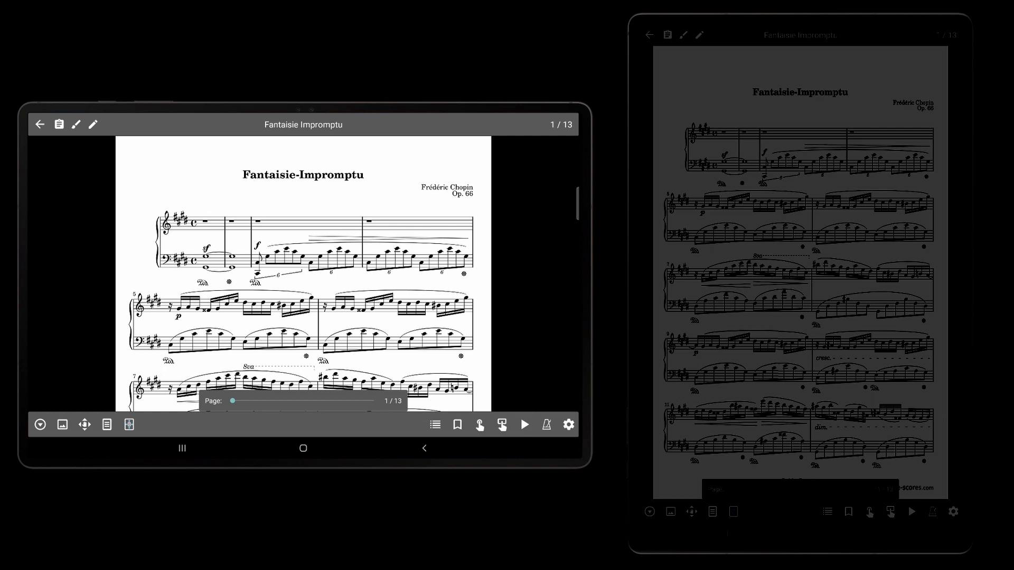
scroll("down", 3)
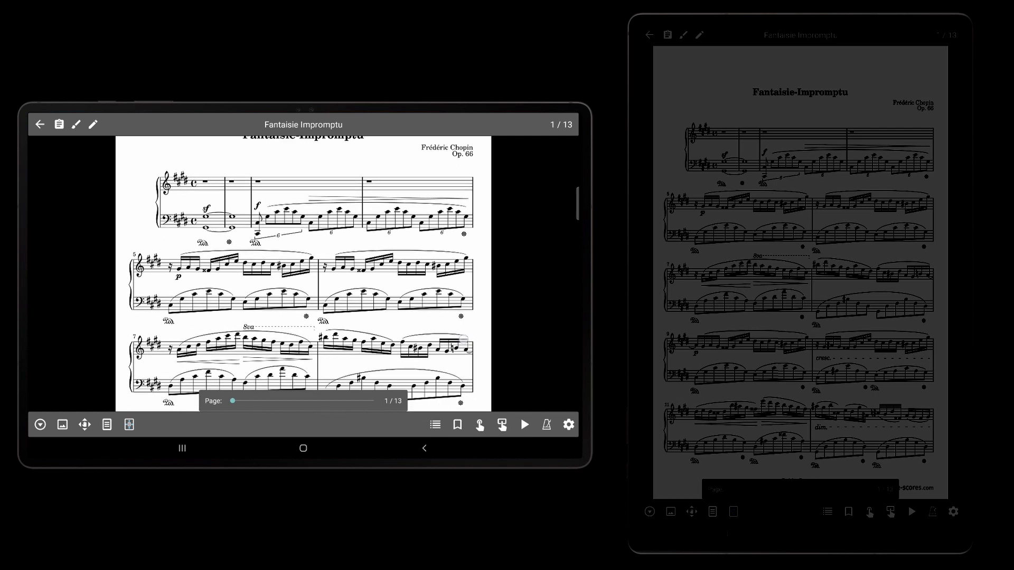
scroll("down", 3)
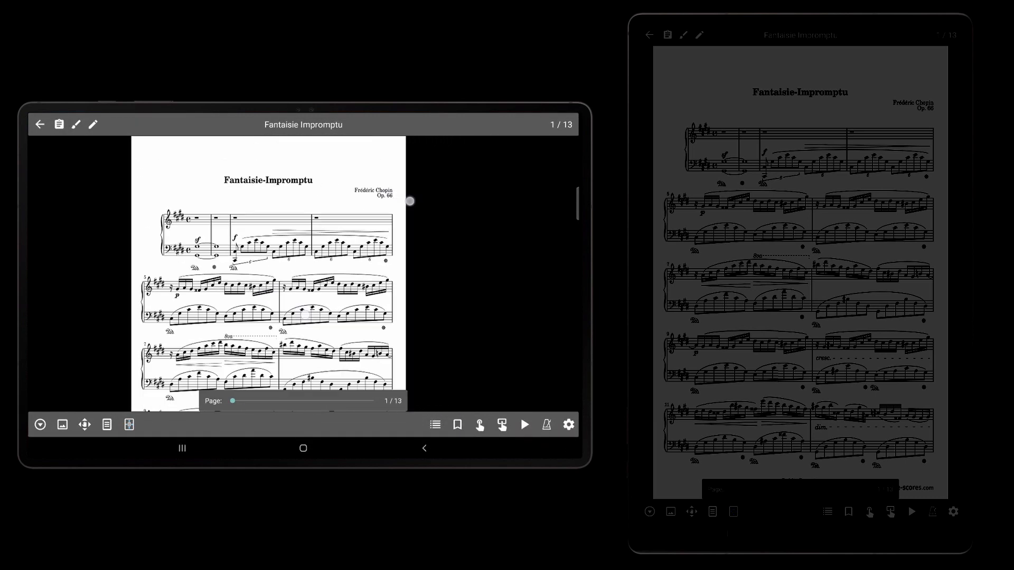
- Enable 'Display half-page in landscape orientation' and 'Half-page turns in landscape orientation' and confirm
left_click(568, 424)
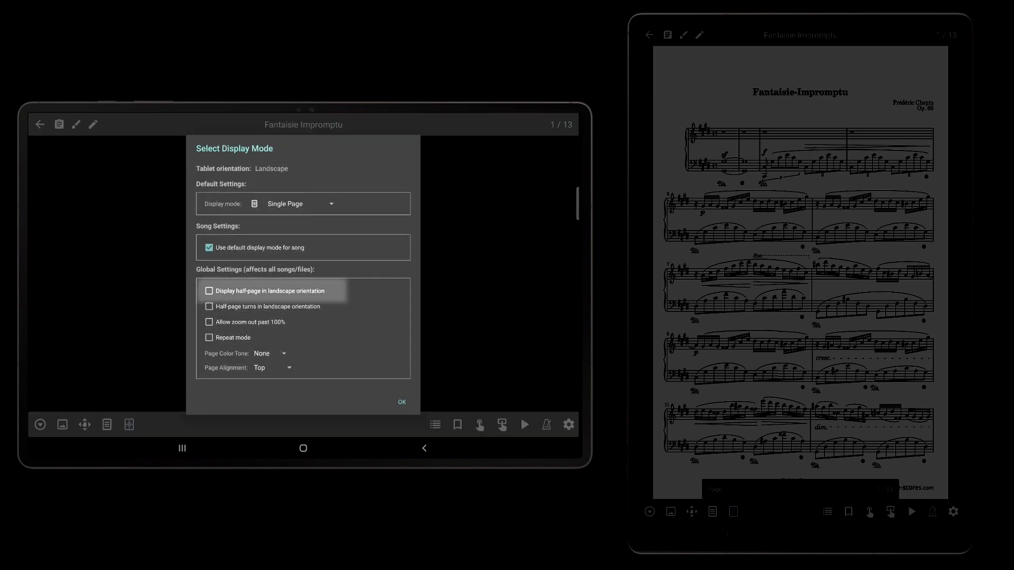
left_click(401, 401)
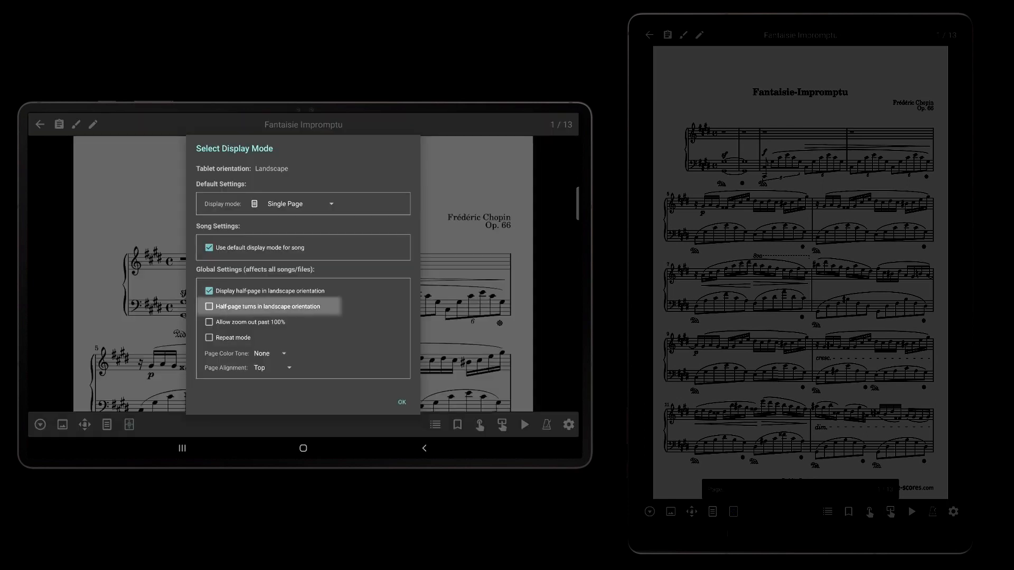
left_click(208, 306)
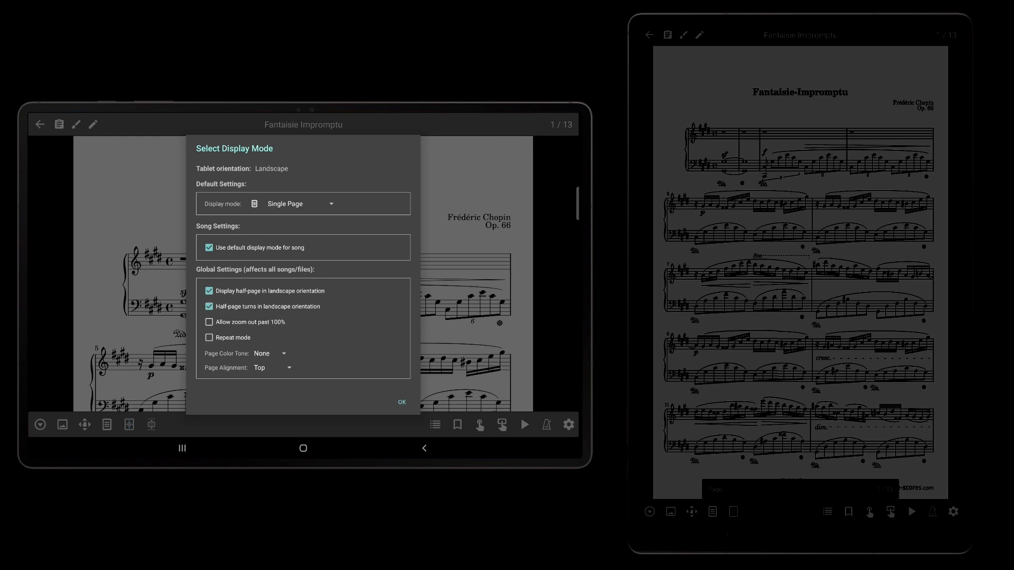
left_click(401, 402)
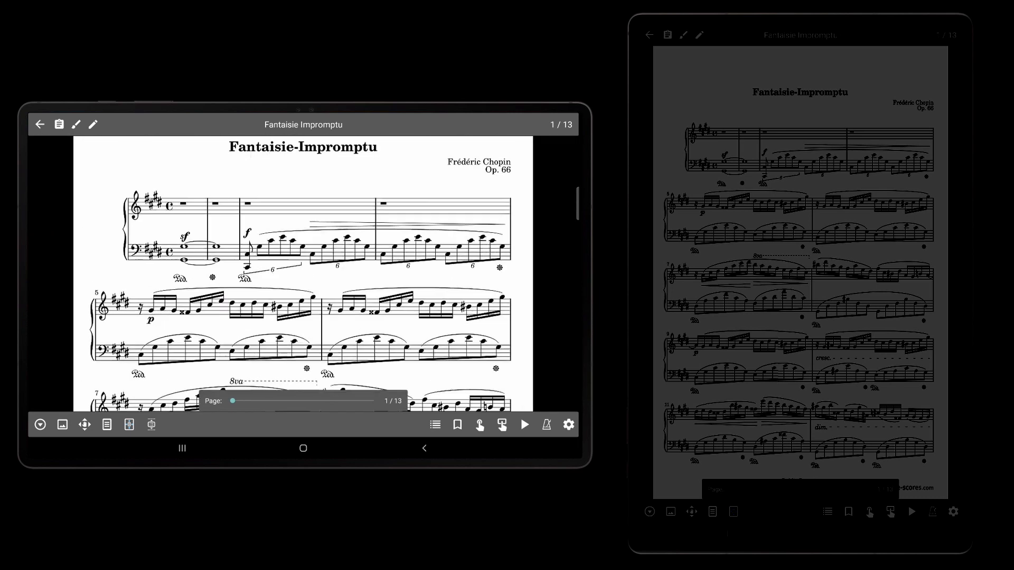
- Show the Display mode dropdown choices in Select Display Mode
left_click(151, 424)
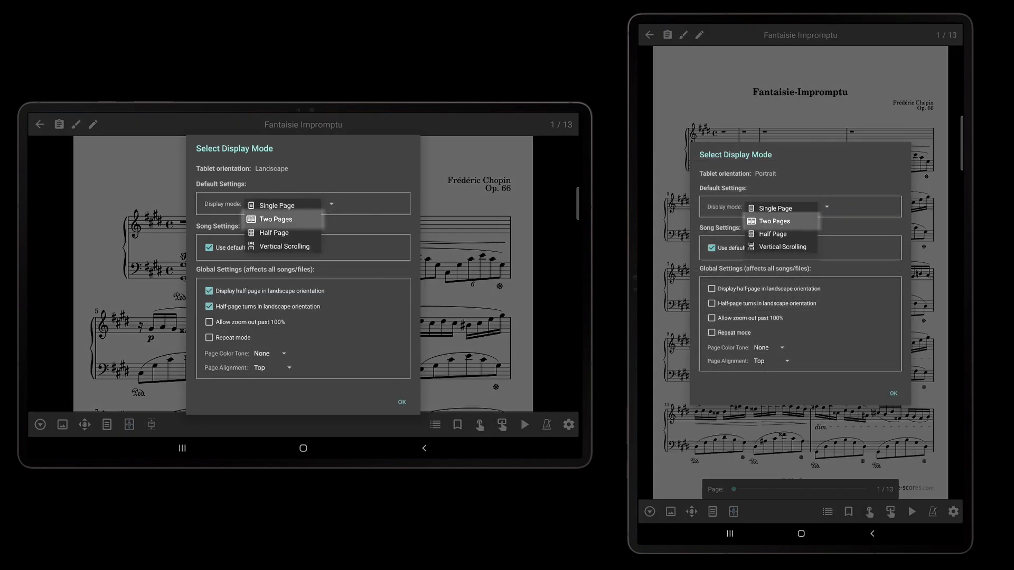
- Switch to Two Pages mode, turn to the next pair, then return to page 1
left_click(274, 219)
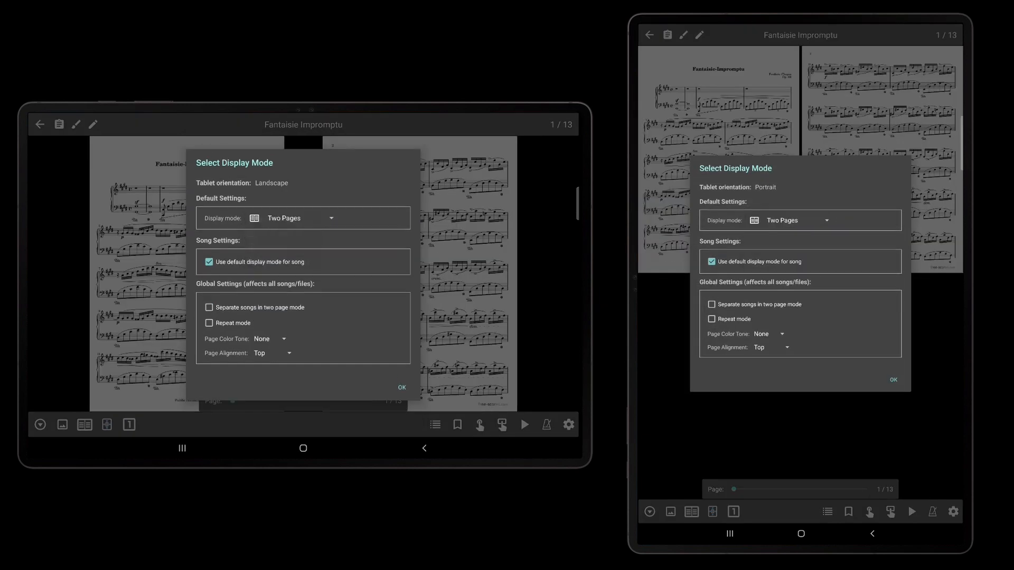
left_click(401, 387)
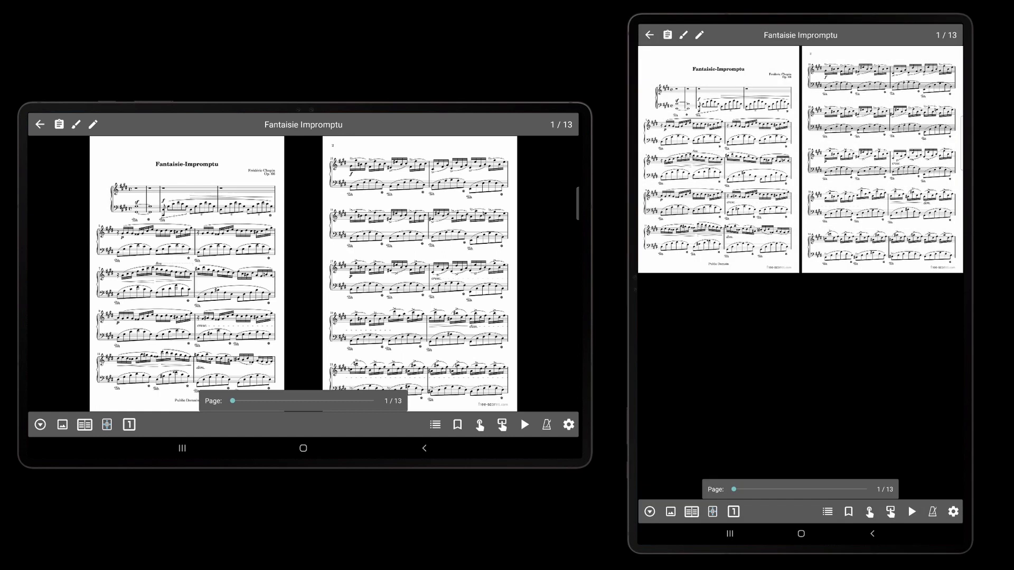
left_click_drag(233, 401, 245, 401)
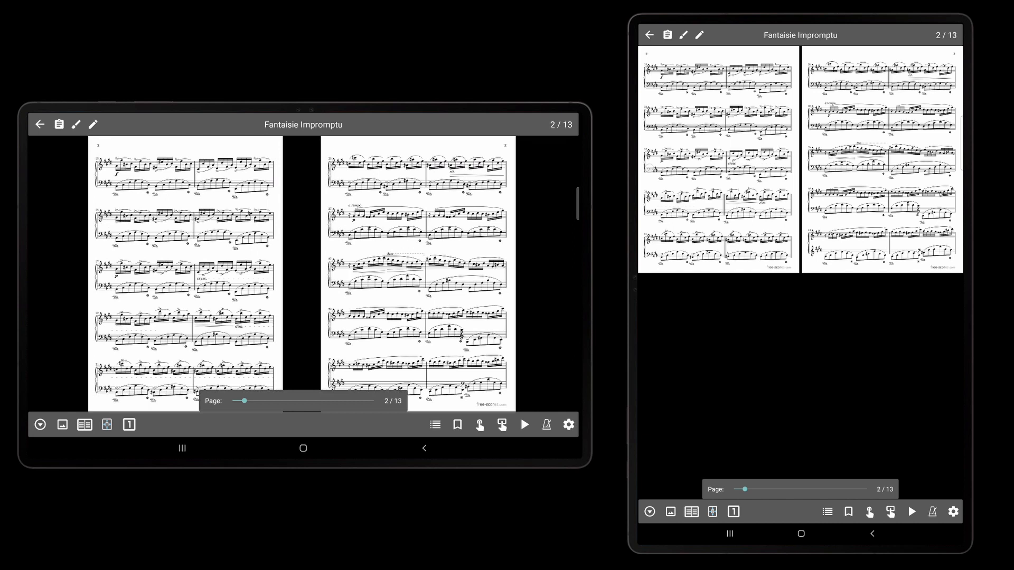
left_click(129, 425)
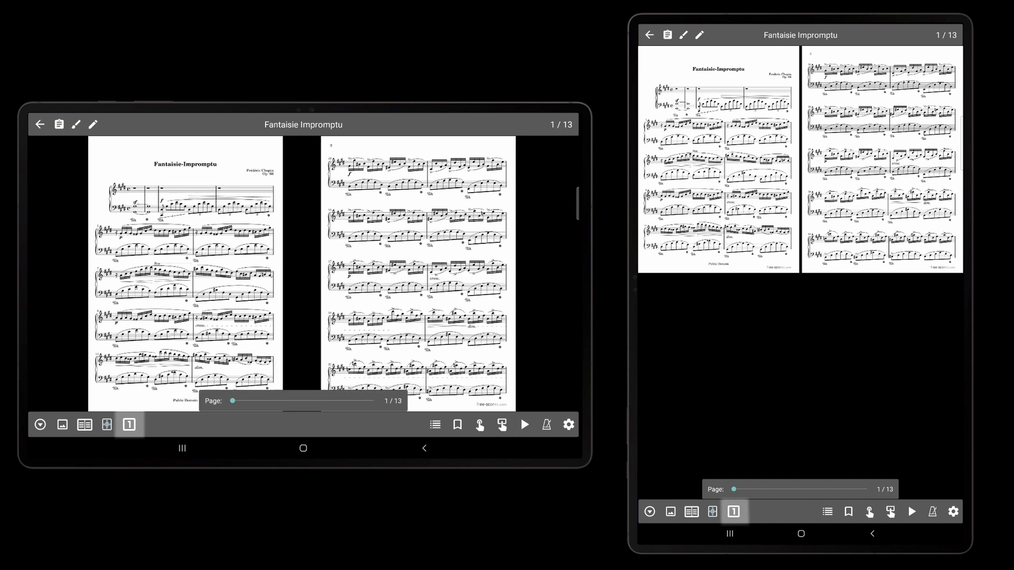
- Set the page turn mode to Two Pages and test a turn back to the first pair
left_click(129, 425)
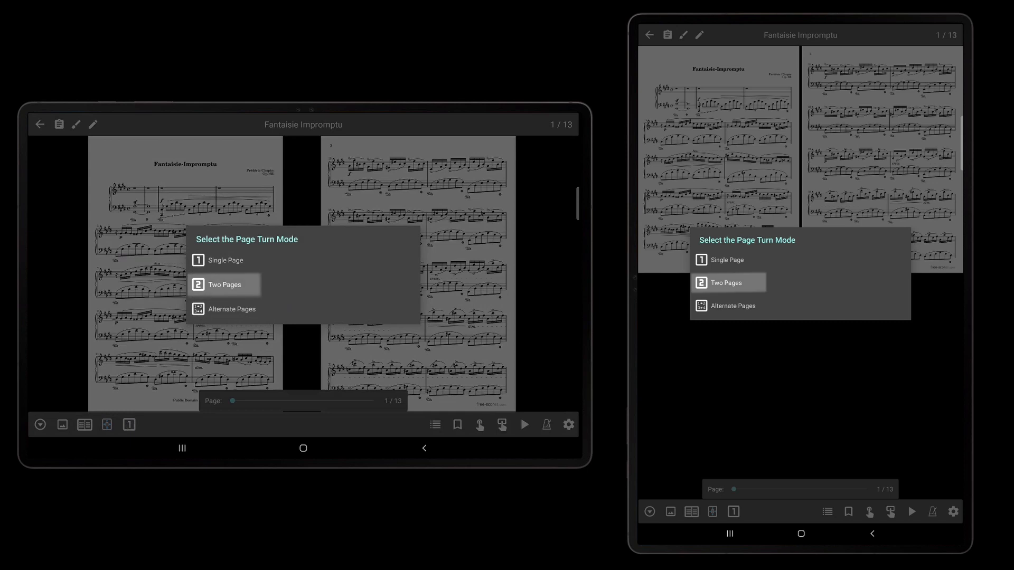
left_click(222, 285)
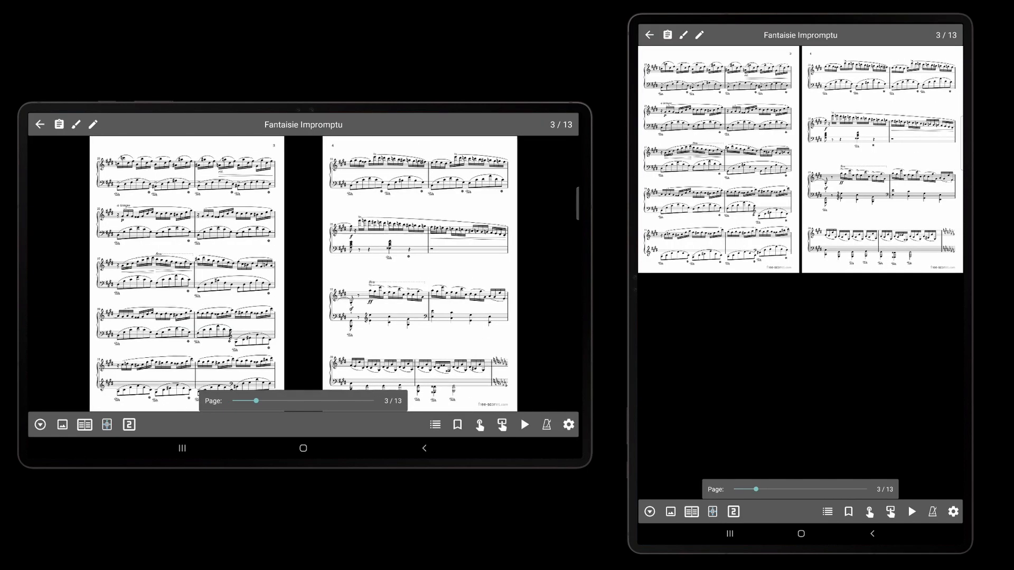
left_click_drag(257, 401, 231, 401)
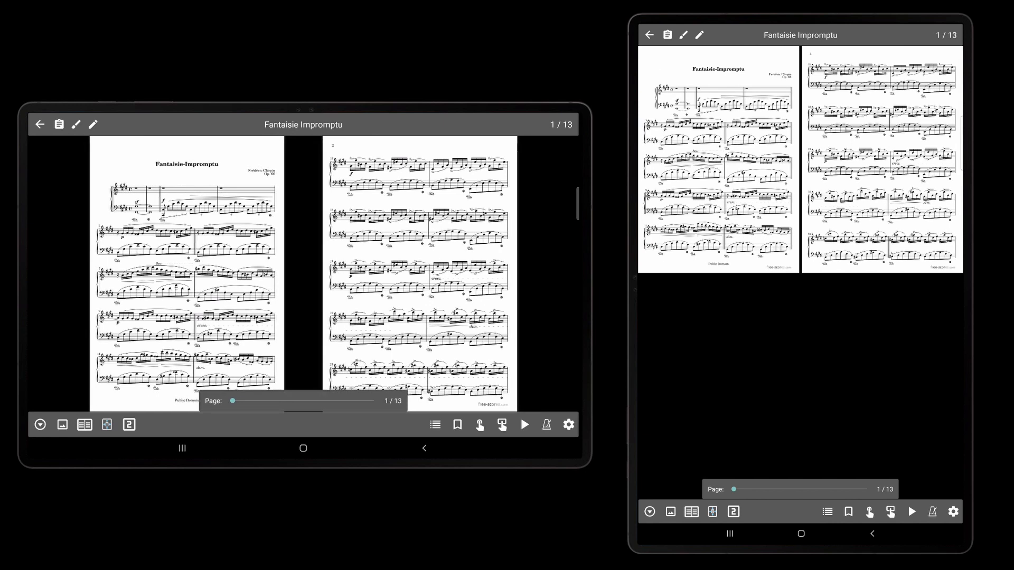
- Change the page turn mode to Alternate Pages, test it, and load Nocturnes Opus 9 no2
left_click(105, 424)
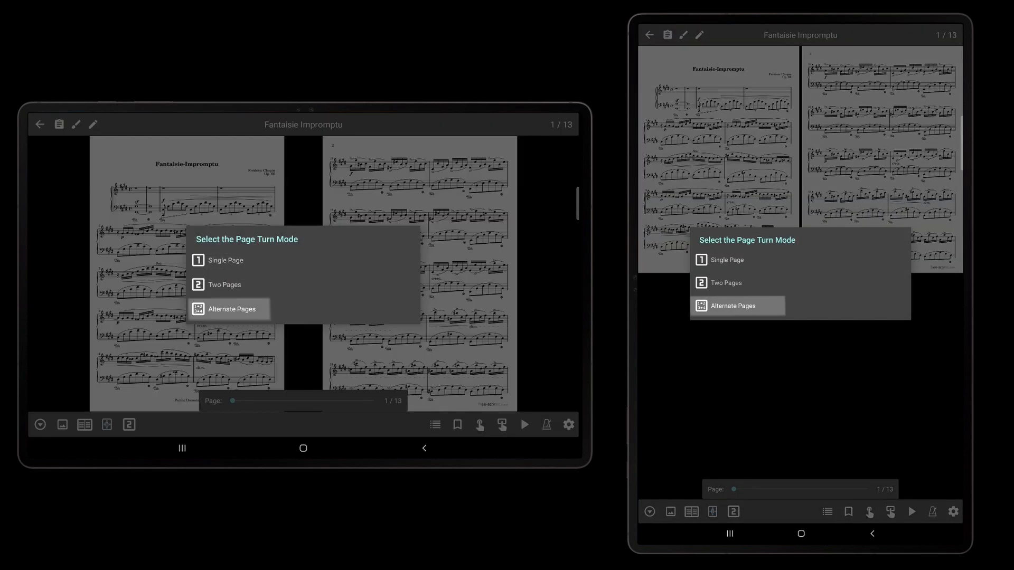
left_click(229, 308)
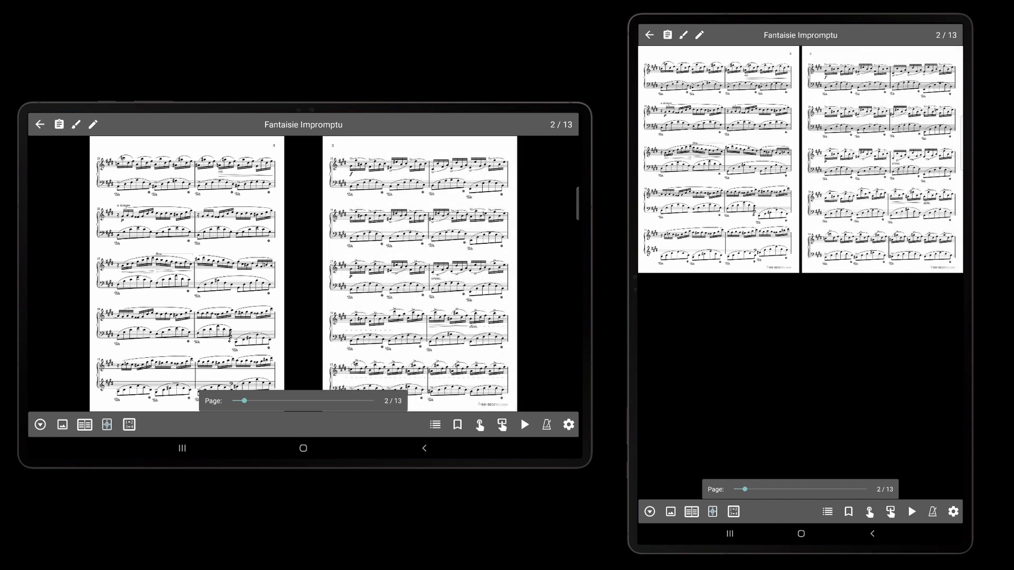
left_click_drag(248, 401, 233, 401)
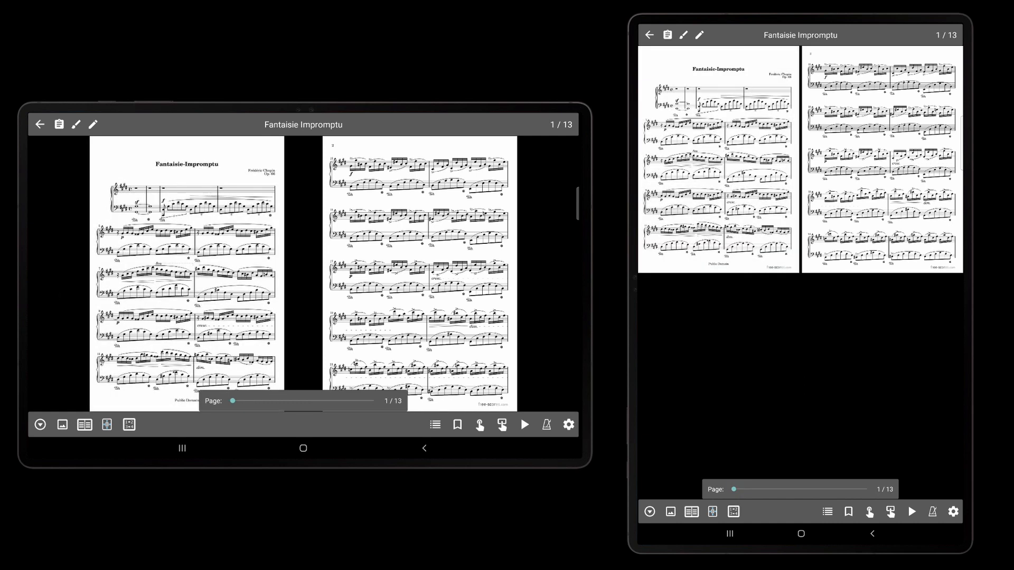
left_click(39, 124)
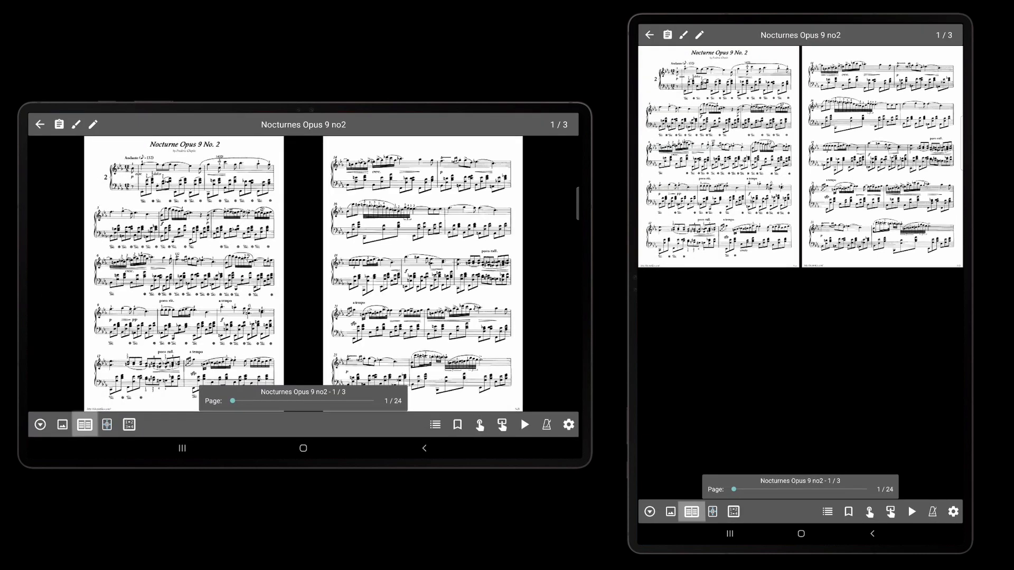
- Show the display mode choices for the Nocturne in Select Display Mode
left_click(84, 425)
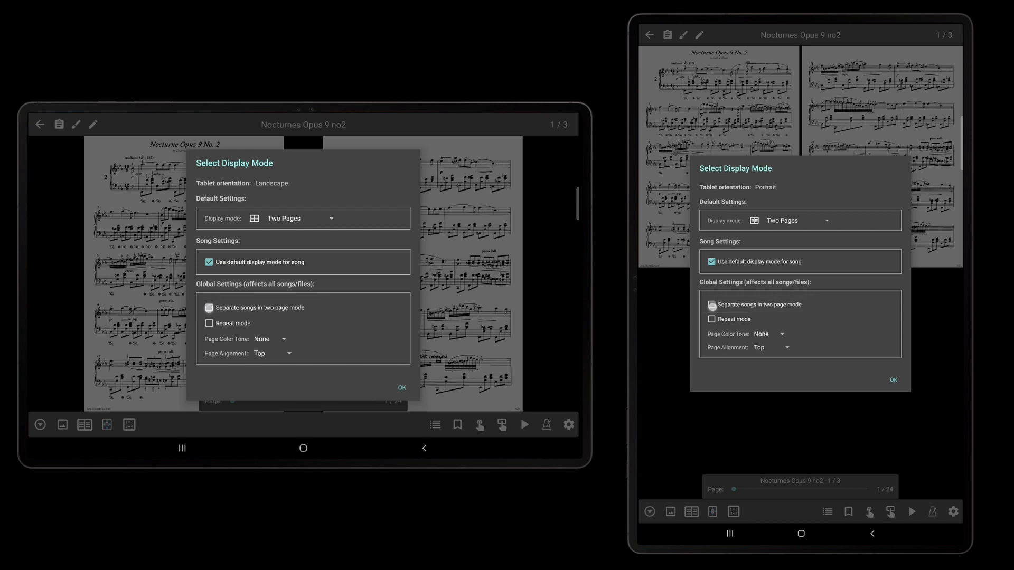
left_click(401, 388)
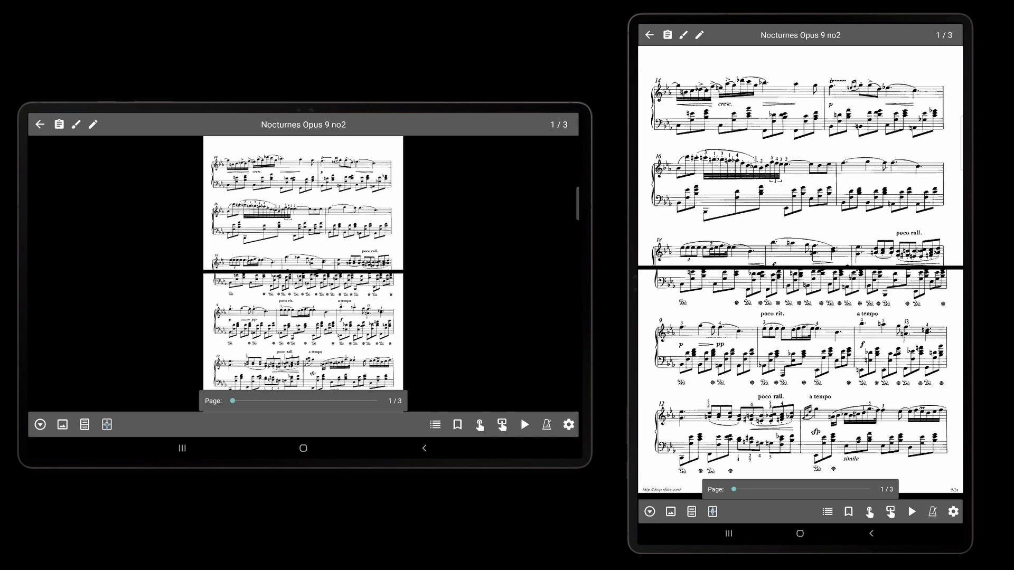
- Reopen Select Display Mode after switching the Nocturne to Half Page
left_click(540, 284)
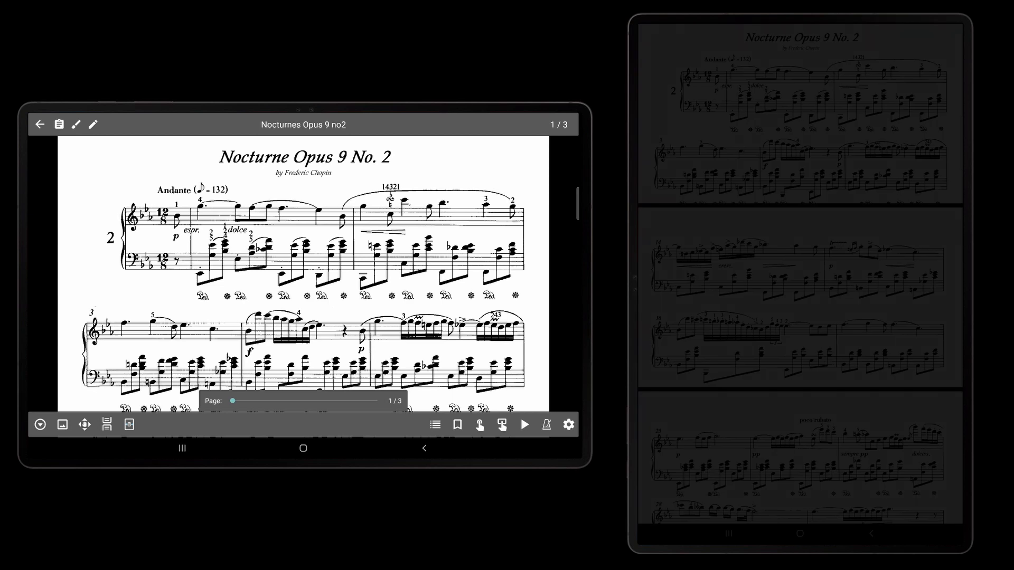
- Scroll through the vertically scrolling Nocturne and drag the slider back to page 1
scroll("down", 3)
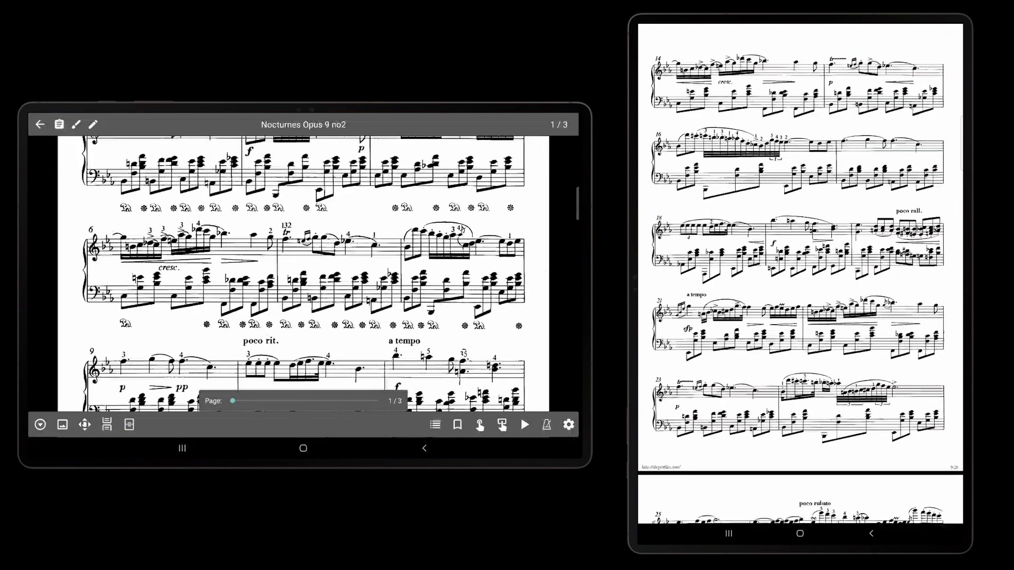
scroll("down", 3)
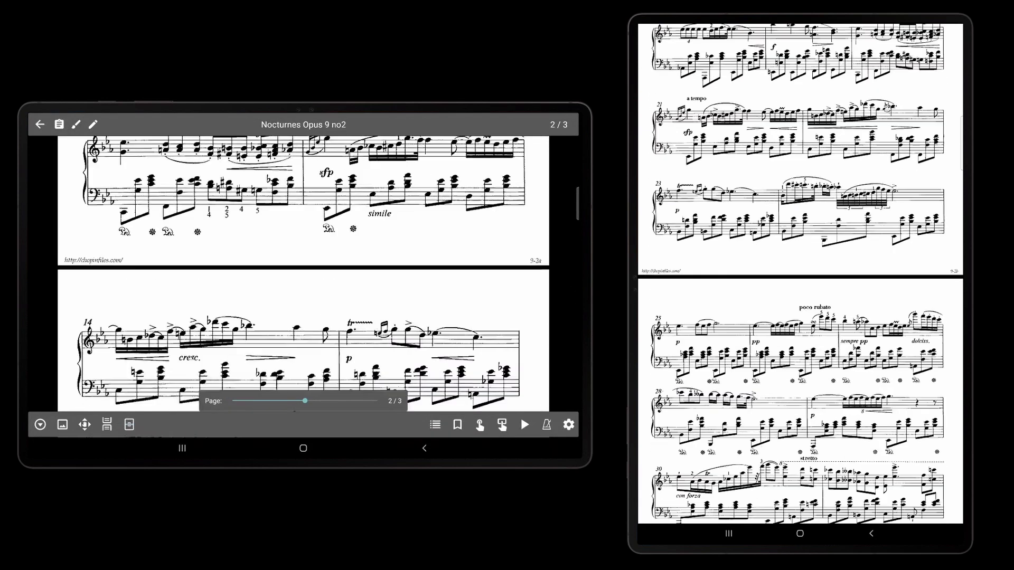
left_click_drag(306, 402, 231, 401)
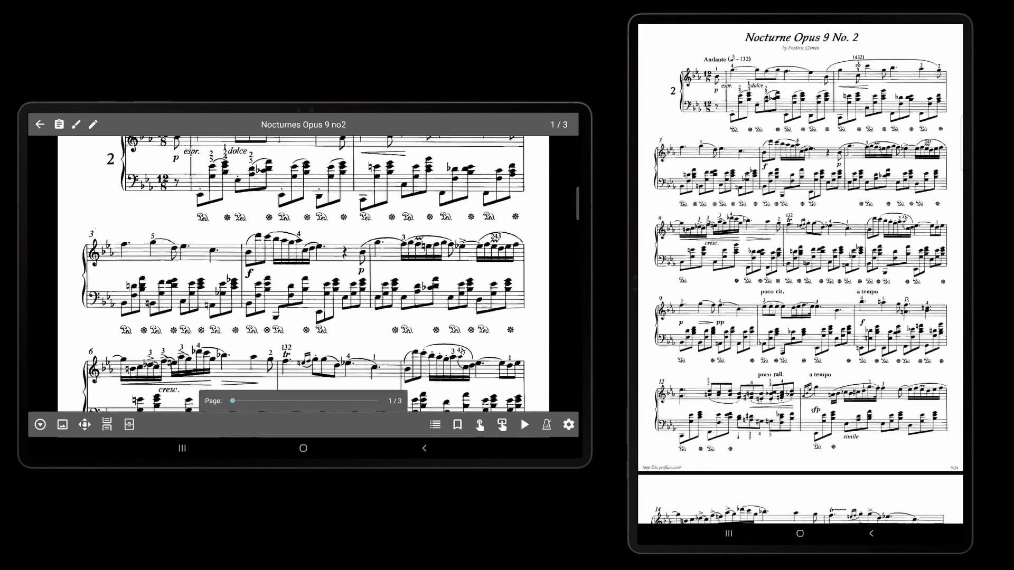
scroll("down", 3)
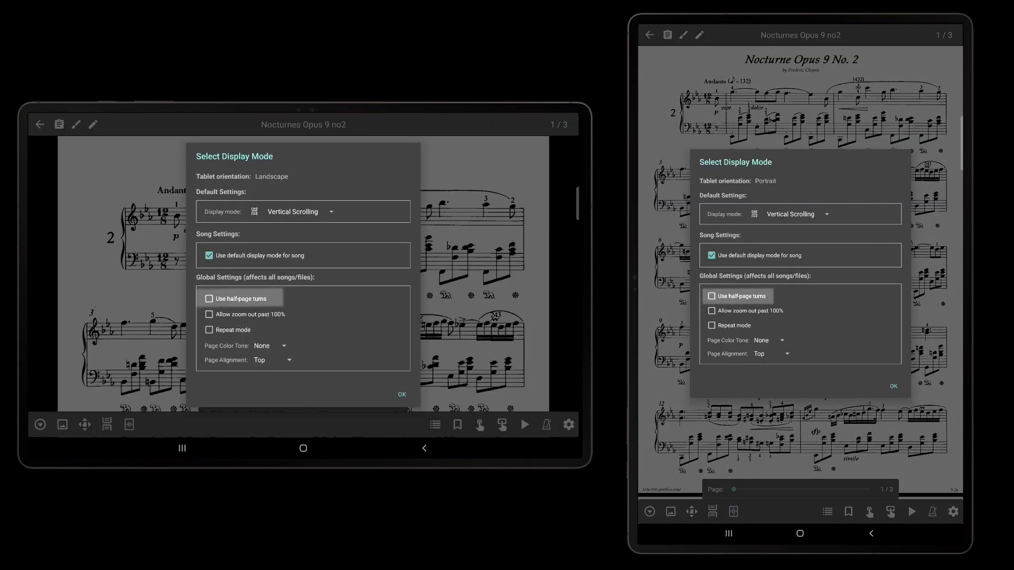
- Enable 'Use half-page turns' for vertical scrolling and return to the top of the score
left_click(208, 298)
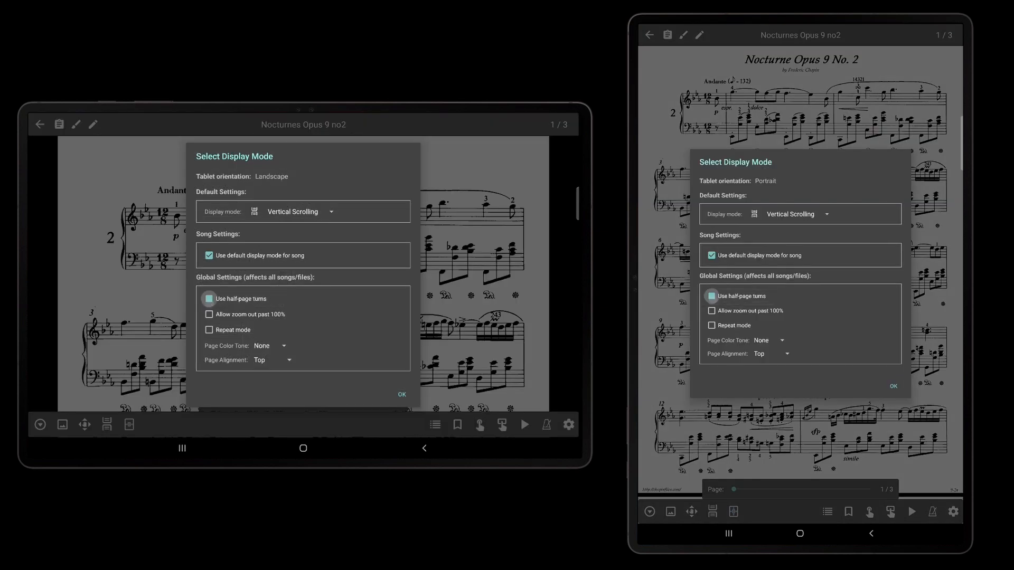
left_click(401, 394)
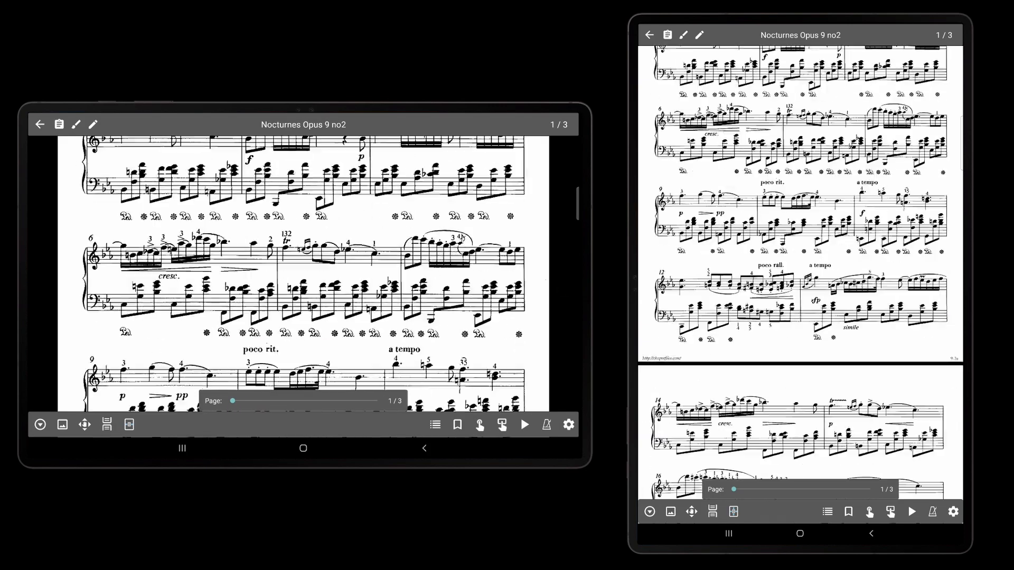
left_click_drag(237, 401, 304, 401)
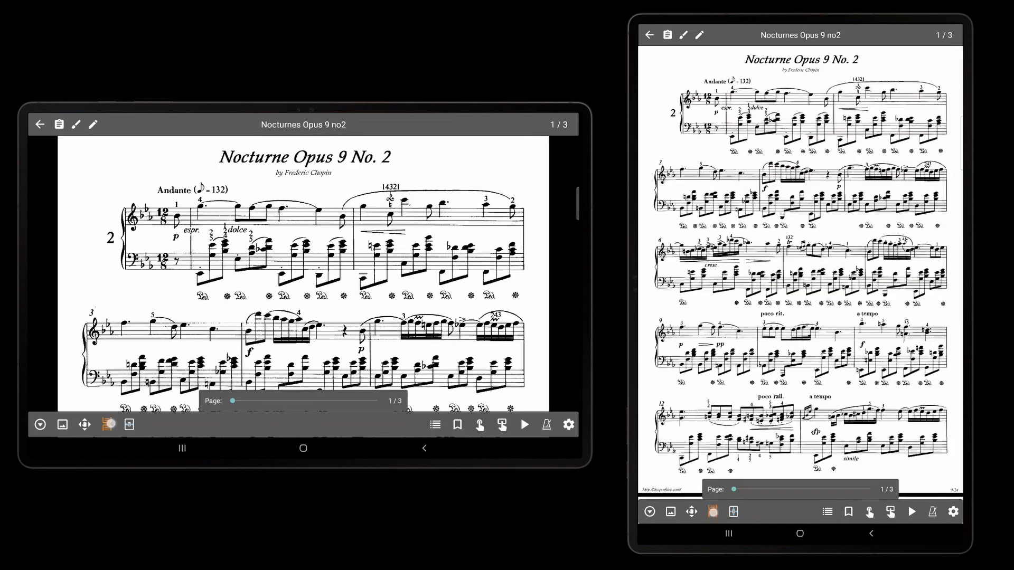
- Give the Nocturne its own display mode and bring up the APPLY TO… choices
left_click(106, 425)
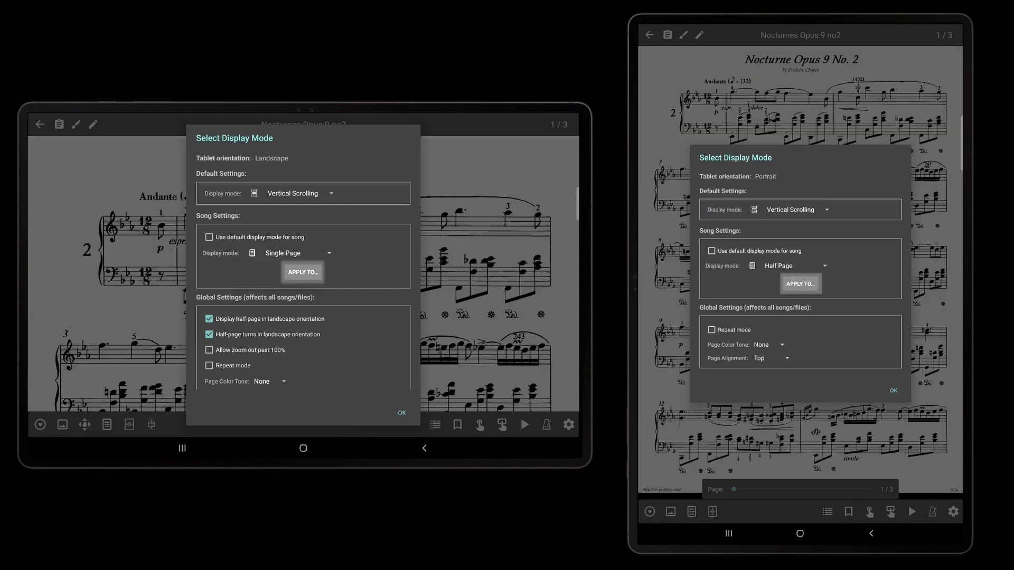
left_click(302, 273)
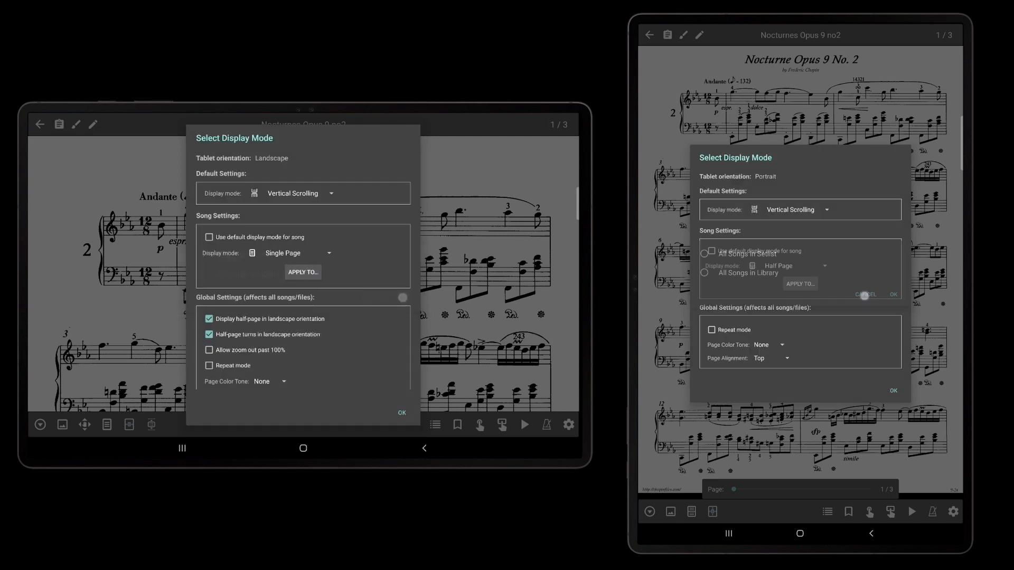
- Dismiss the Apply To popup, restore default vertical scrolling and switch on Repeat mode for the Nocturne
left_click(208, 237)
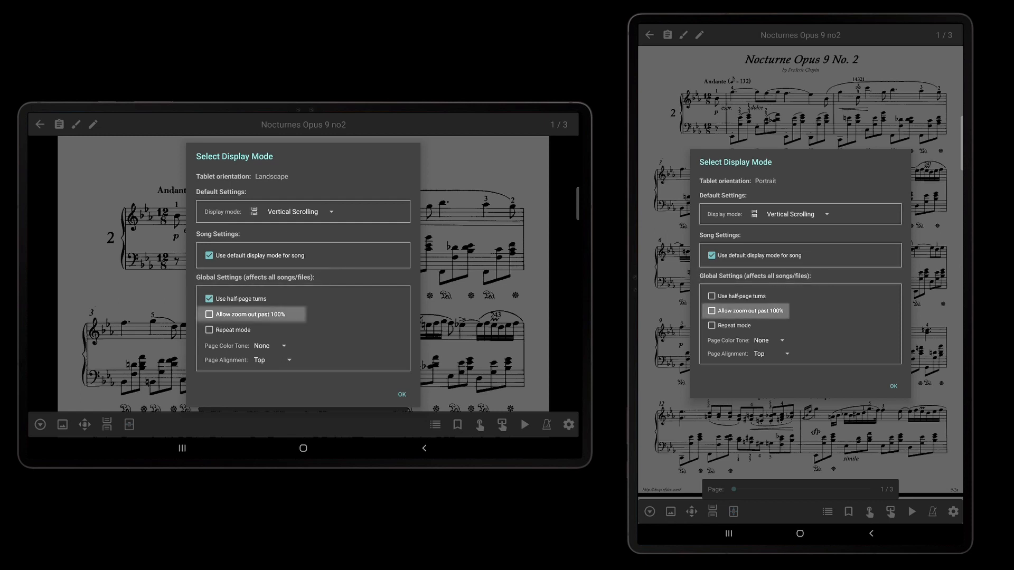
left_click(401, 394)
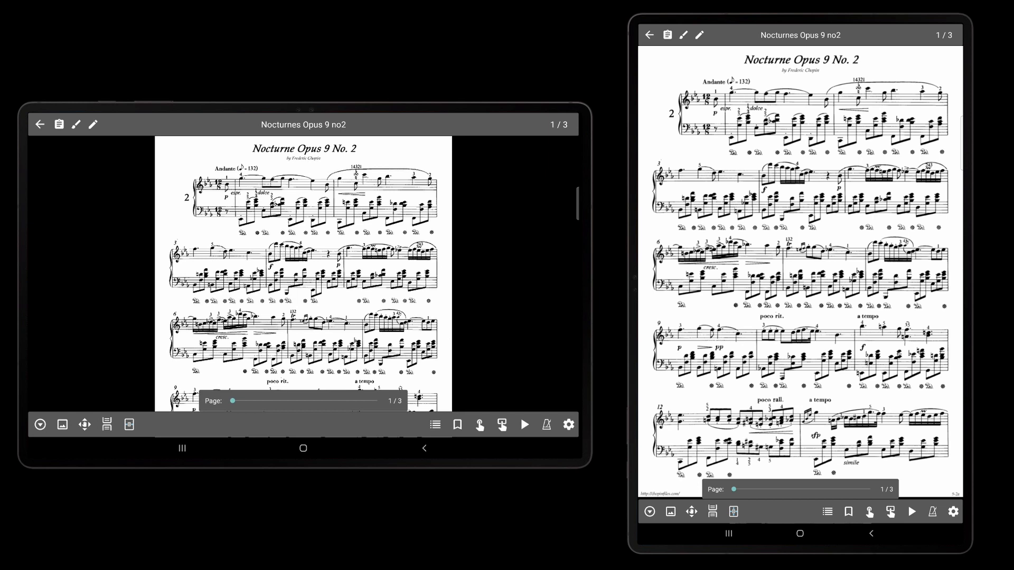
left_click(568, 424)
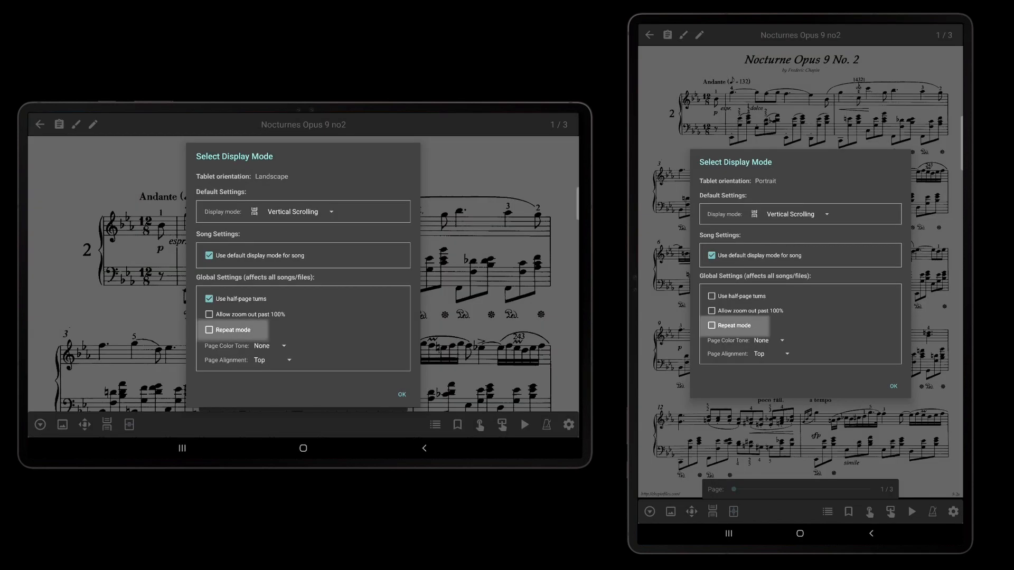
left_click(401, 394)
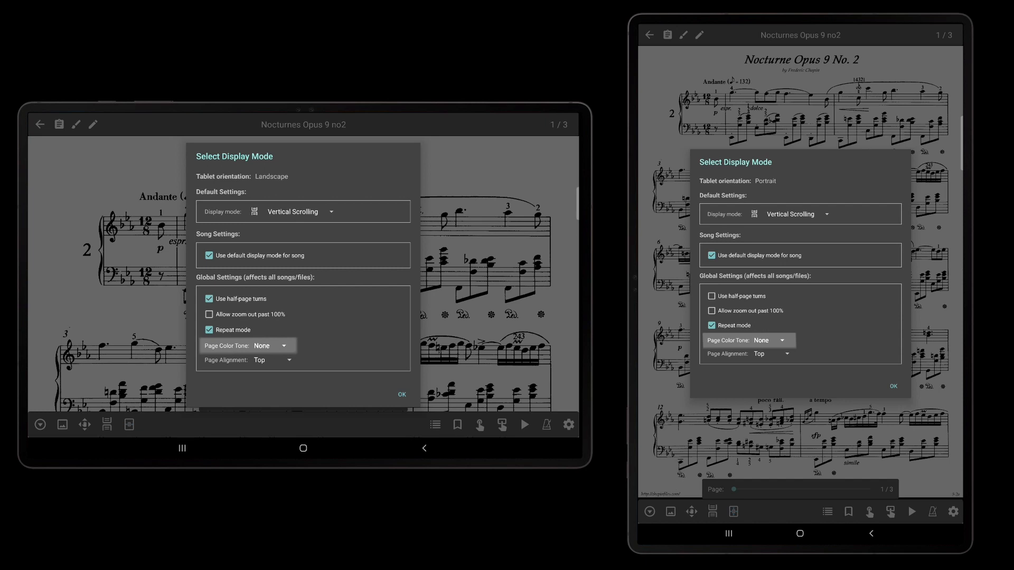
- Set the Page Color Tone to Cool, tinting the Nocturne pages bluish, and return to display settings
left_click(271, 345)
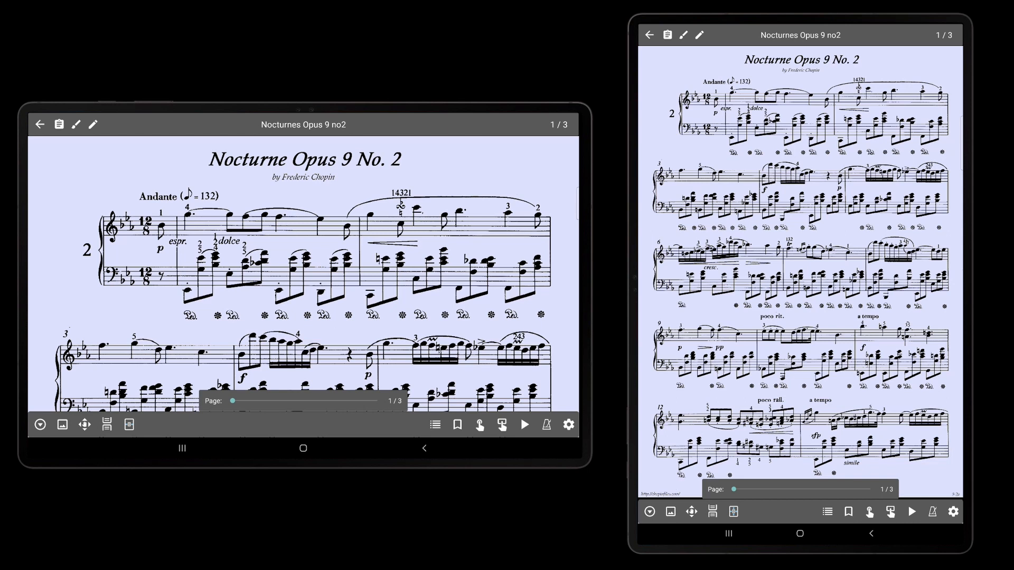
left_click(568, 424)
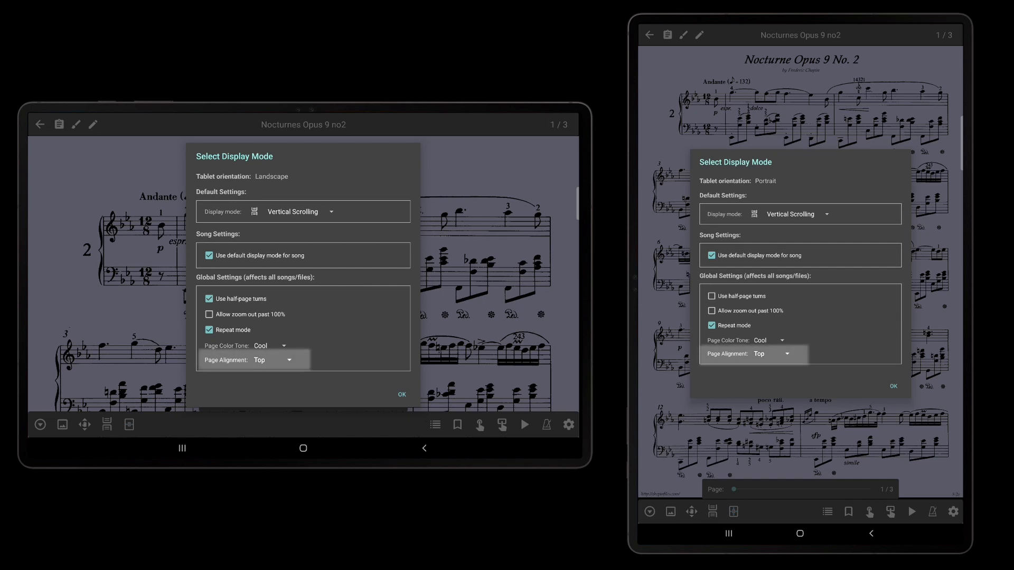
left_click(272, 360)
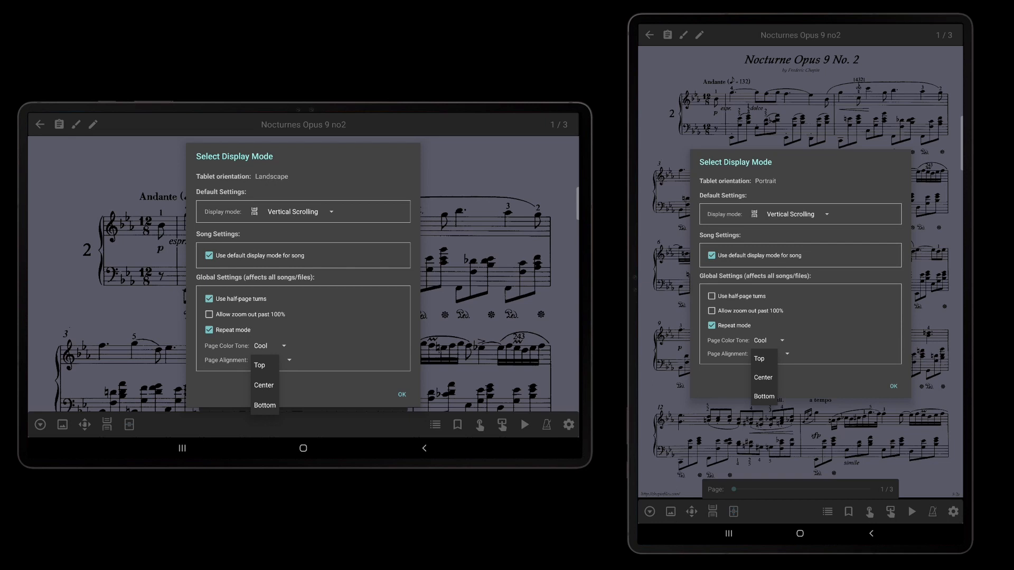
left_click(259, 365)
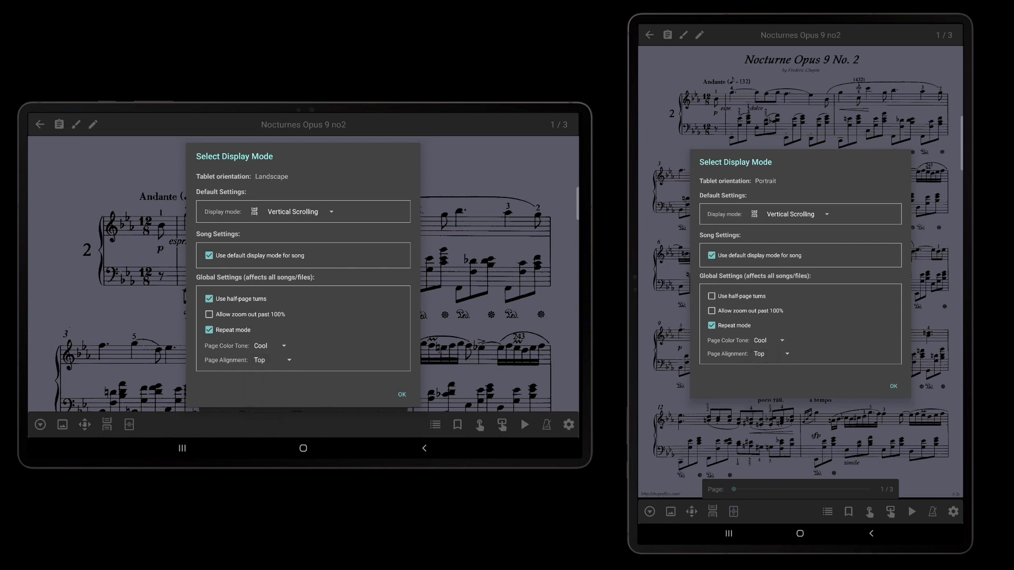